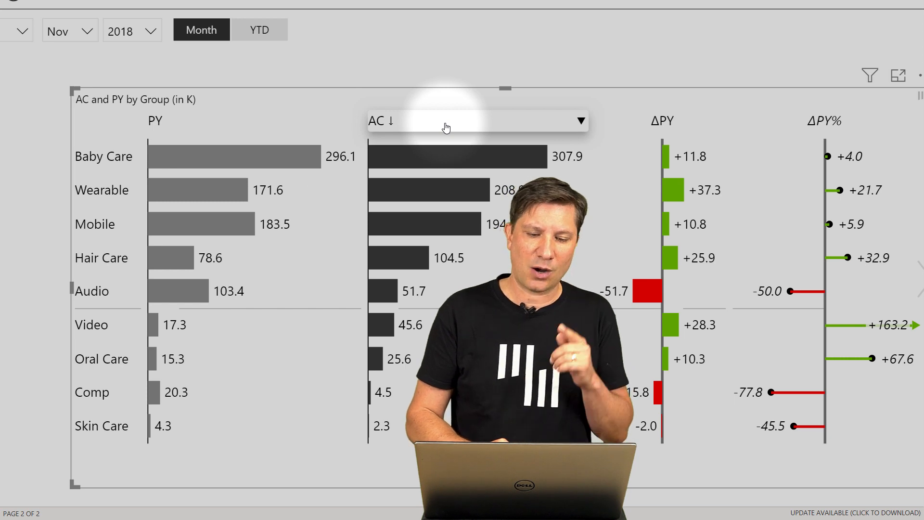
# - Clear the AC sort, sort by ΔPY ascending, then ΔPY% descending and ascending, and finally by AC
pyautogui.click(380, 121)
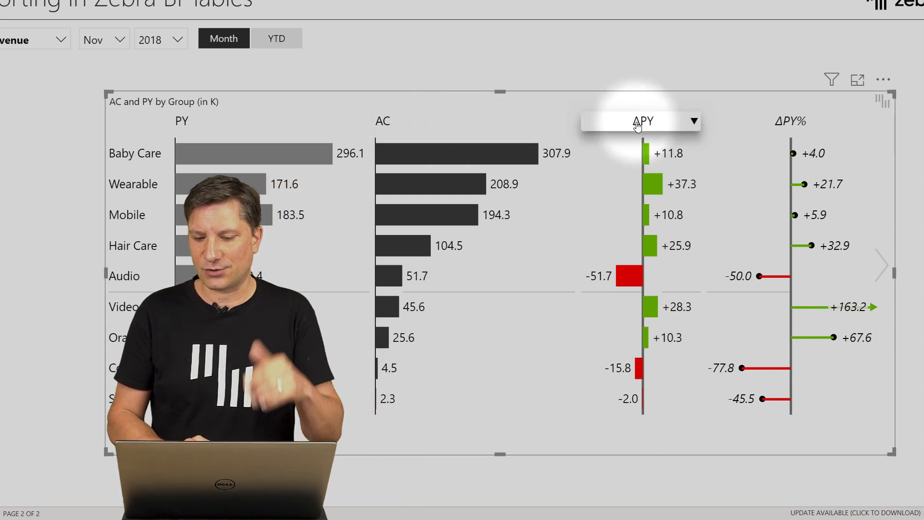
pyautogui.click(639, 120)
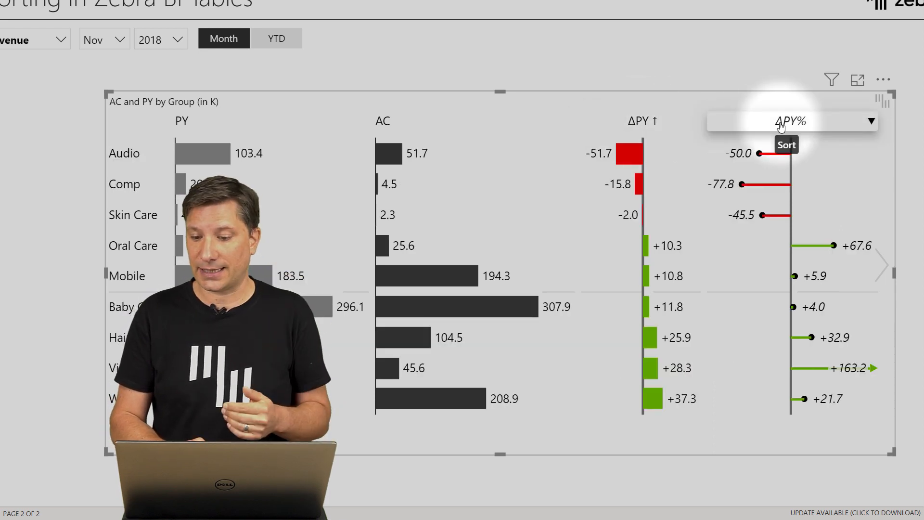
pyautogui.click(791, 121)
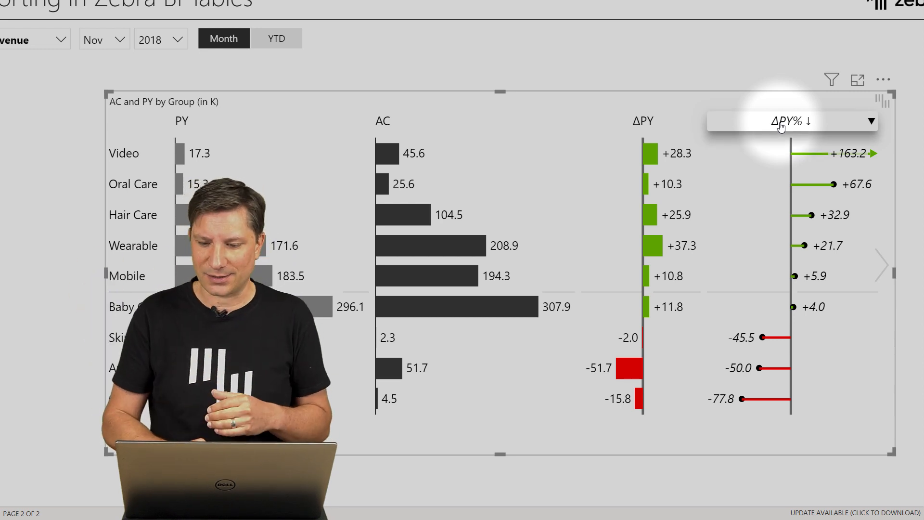
pyautogui.click(792, 121)
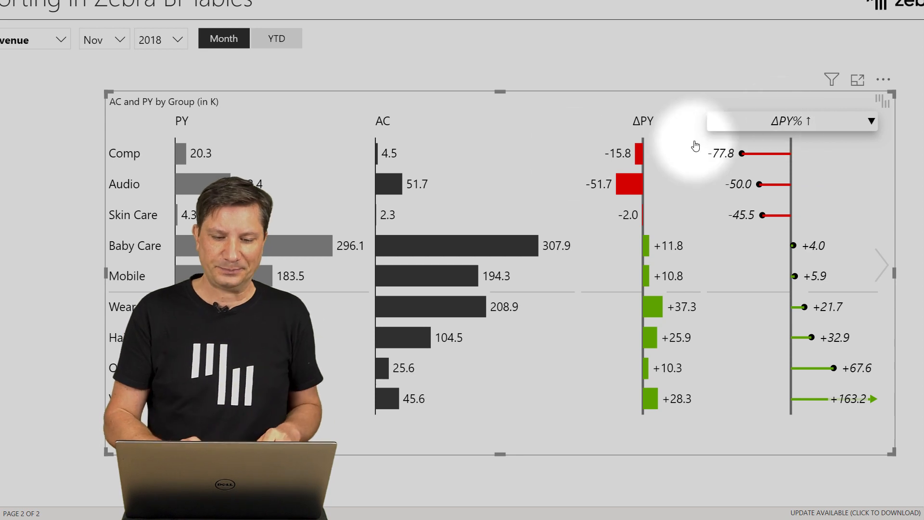
pyautogui.click(475, 121)
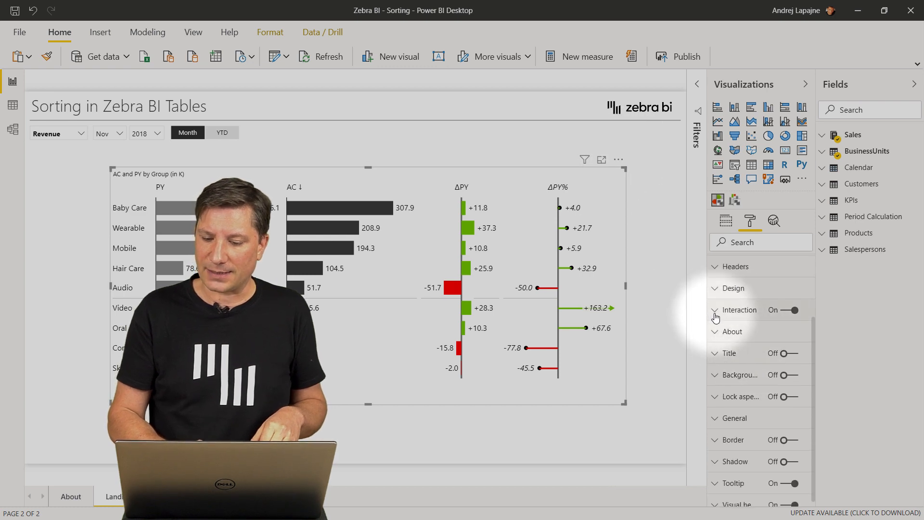
# - Expand the visual's Interaction settings and toggle header Sorting off, then back on
pyautogui.click(714, 310)
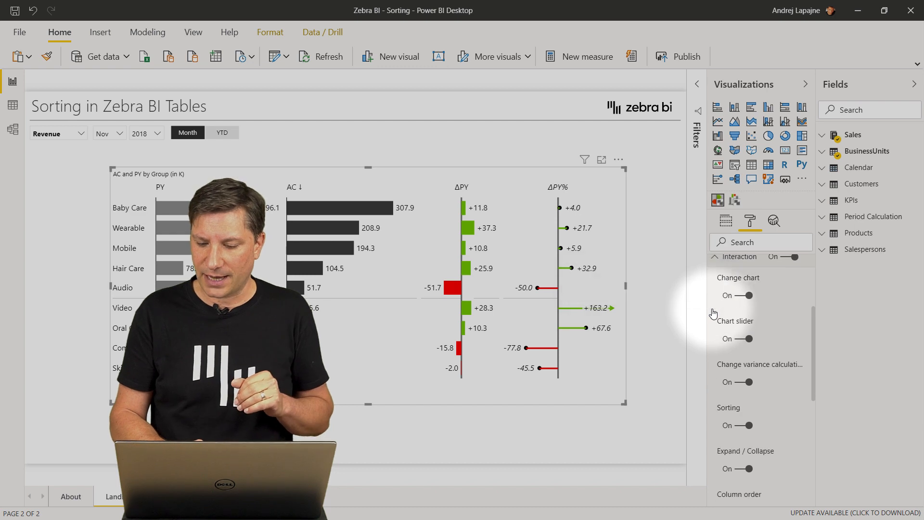
pyautogui.scroll(-3)
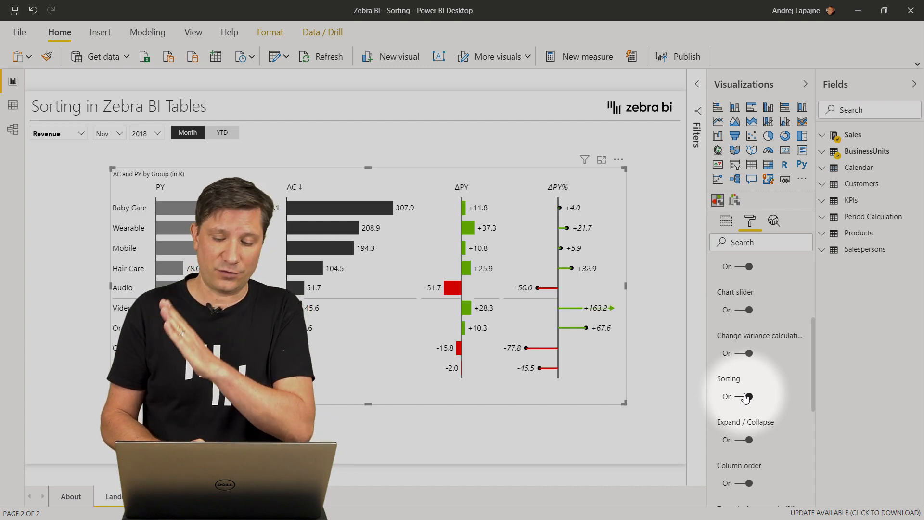
pyautogui.click(746, 396)
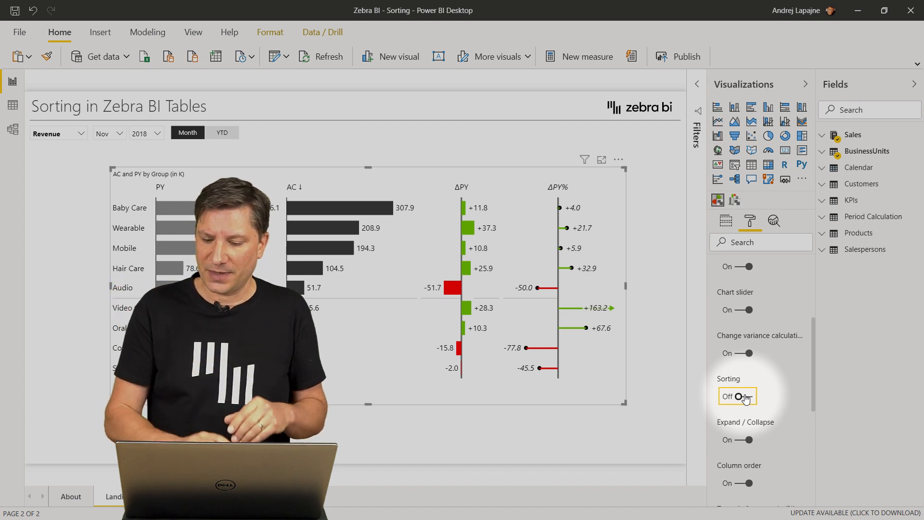
pyautogui.click(737, 396)
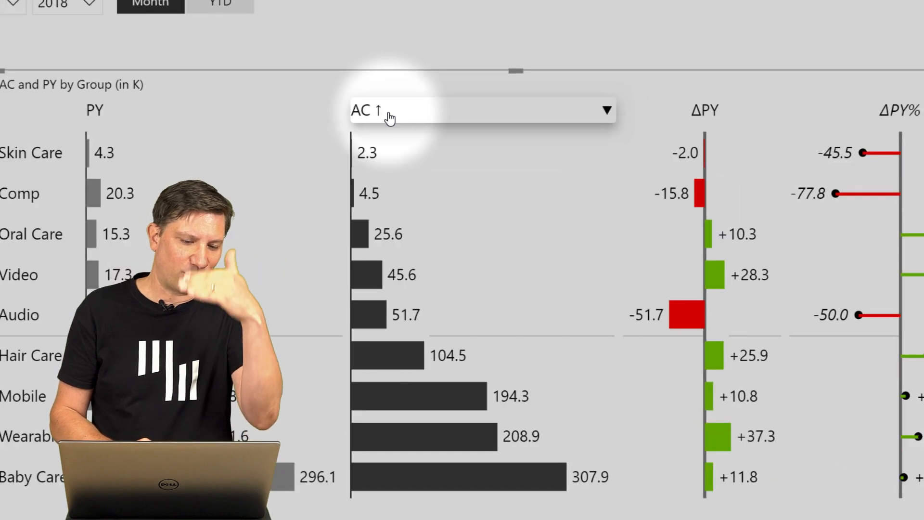
pyautogui.click(362, 110)
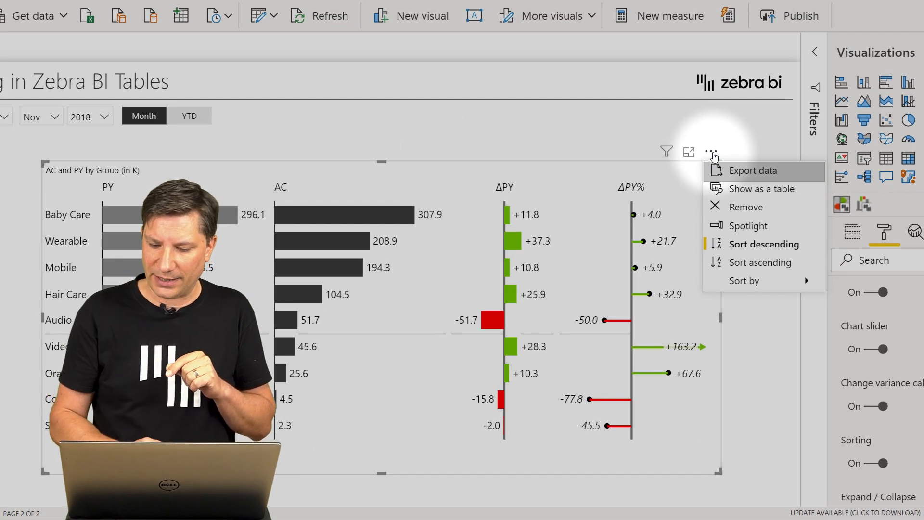
pyautogui.moveTo(744, 280)
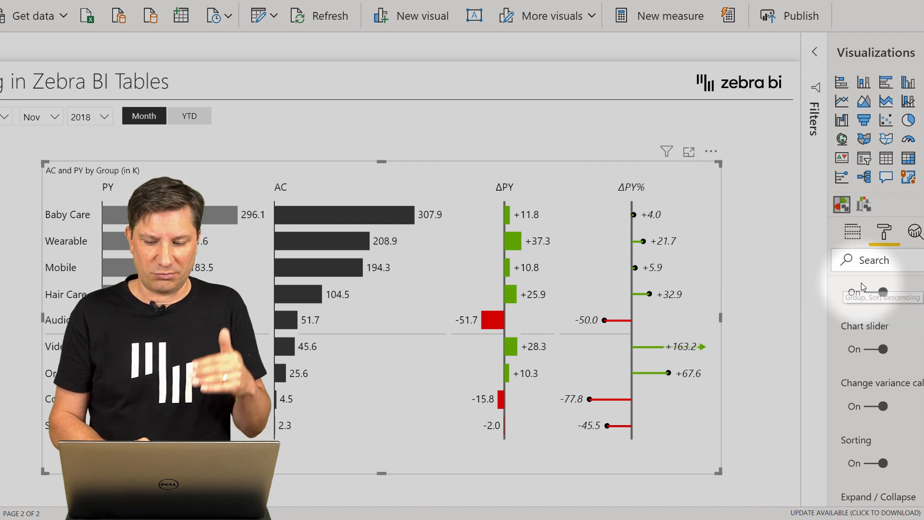
# - From the visual's More options menu, sort the groups alphabetically from A to Z
pyautogui.click(710, 151)
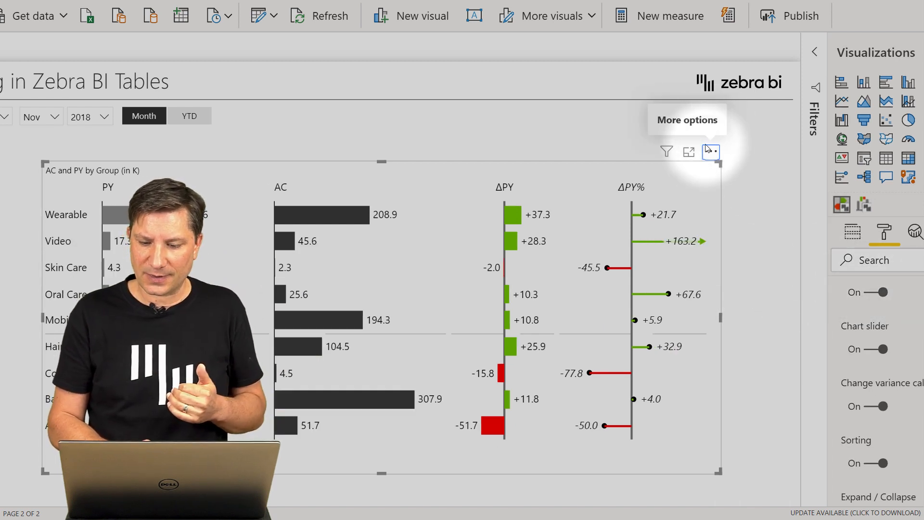
pyautogui.click(710, 151)
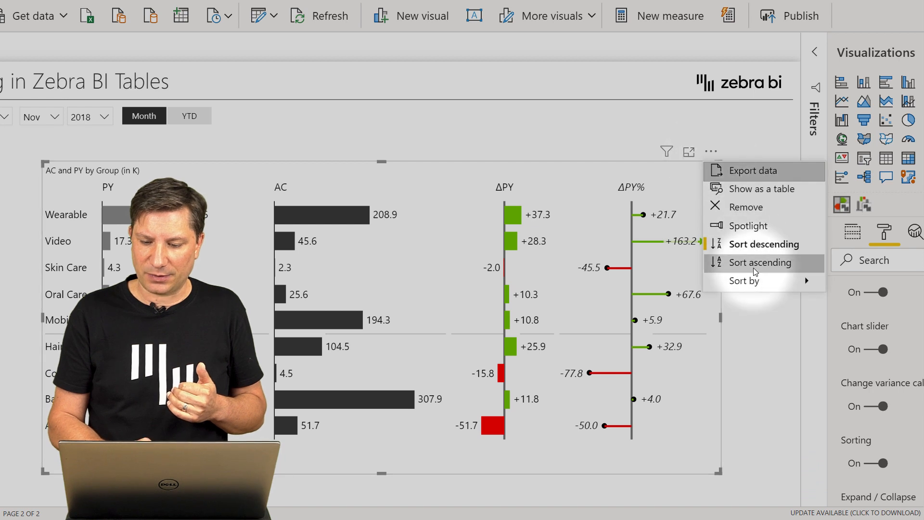
pyautogui.click(760, 262)
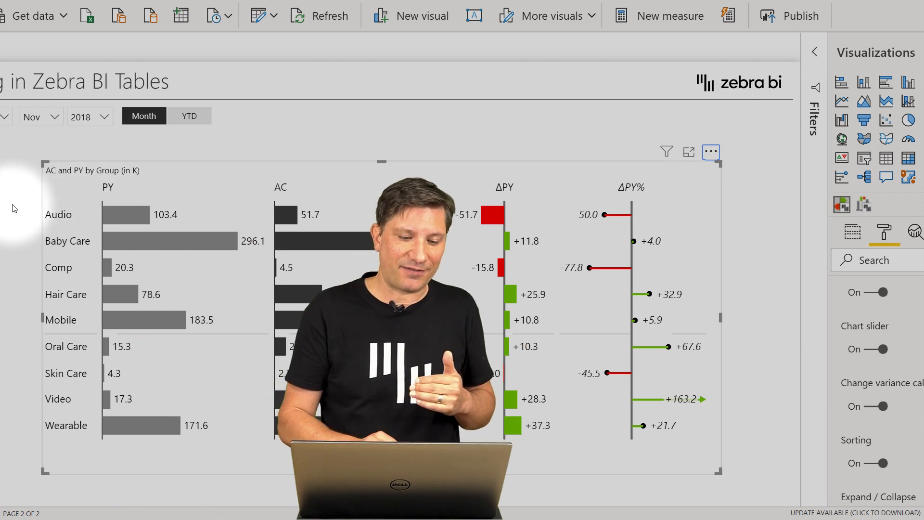
pyautogui.click(57, 213)
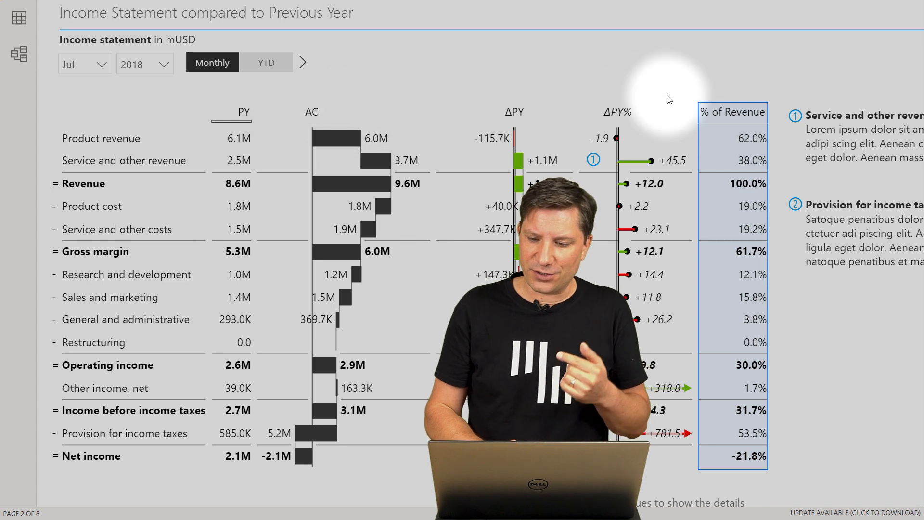
# - Open the Income Statement table's More options menu to view its sort options
pyautogui.click(772, 86)
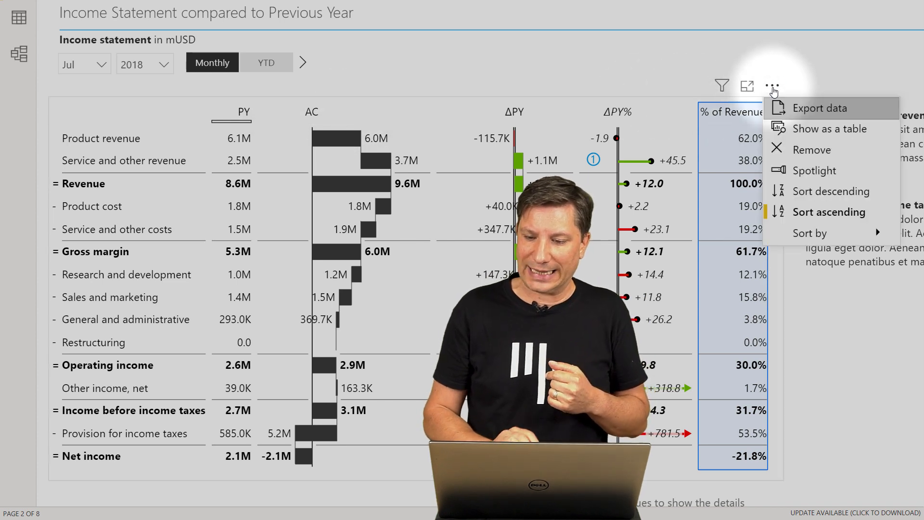
pyautogui.moveTo(830, 129)
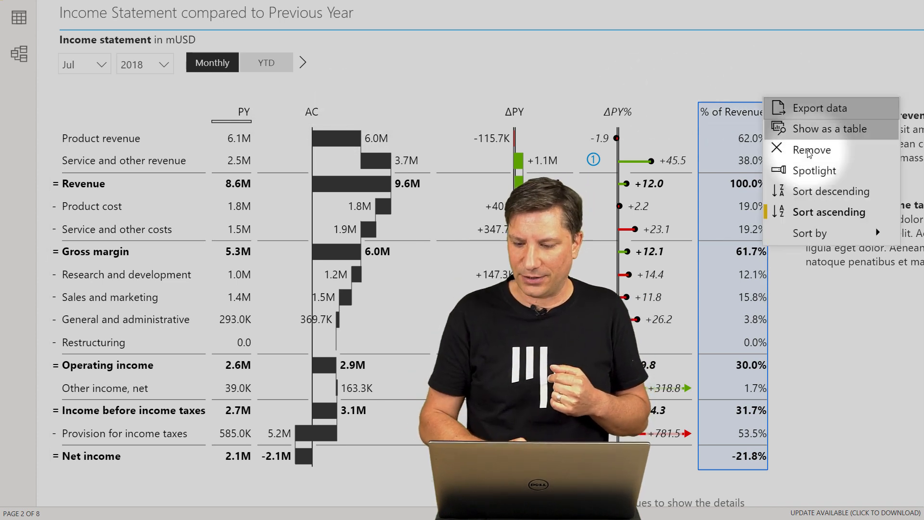